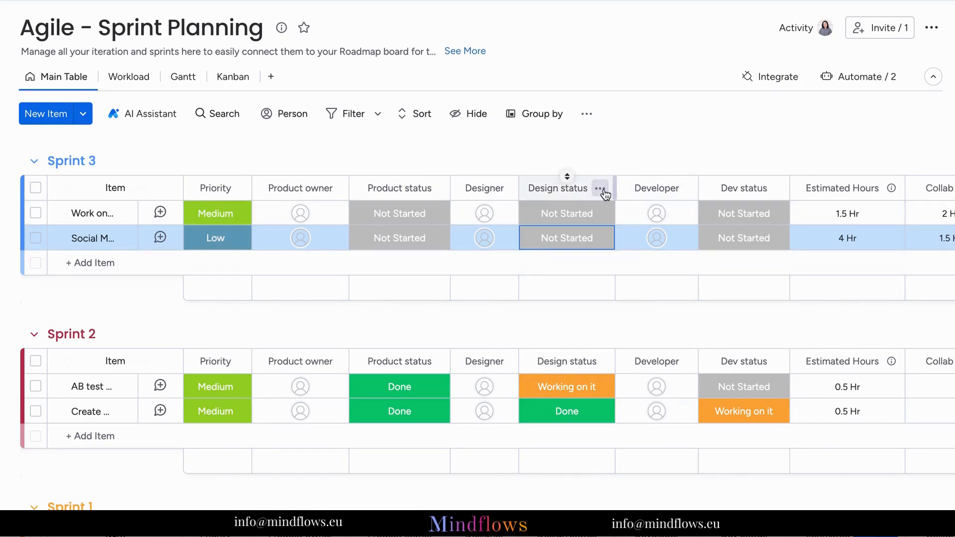
Insert a Status column to the right of the Design status column
left_click(601, 188)
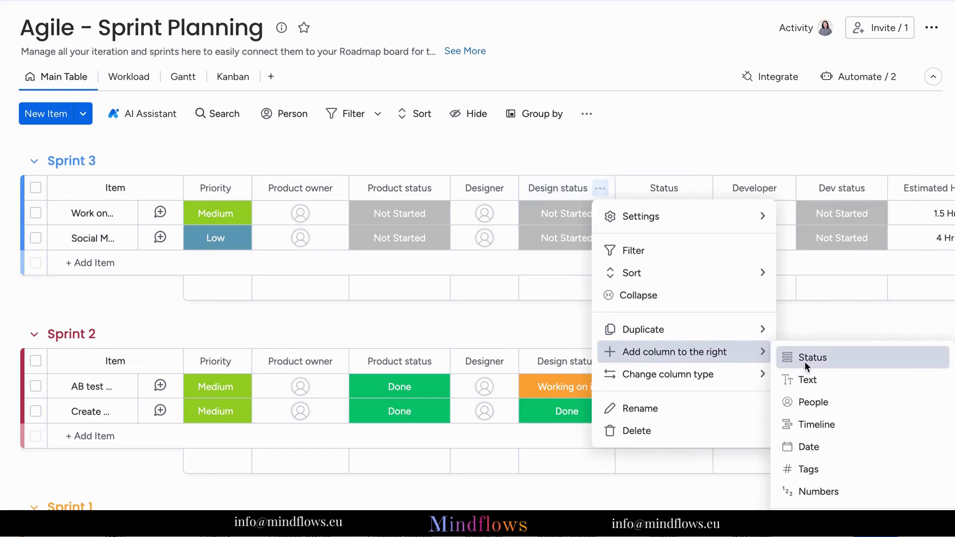
left_click(812, 358)
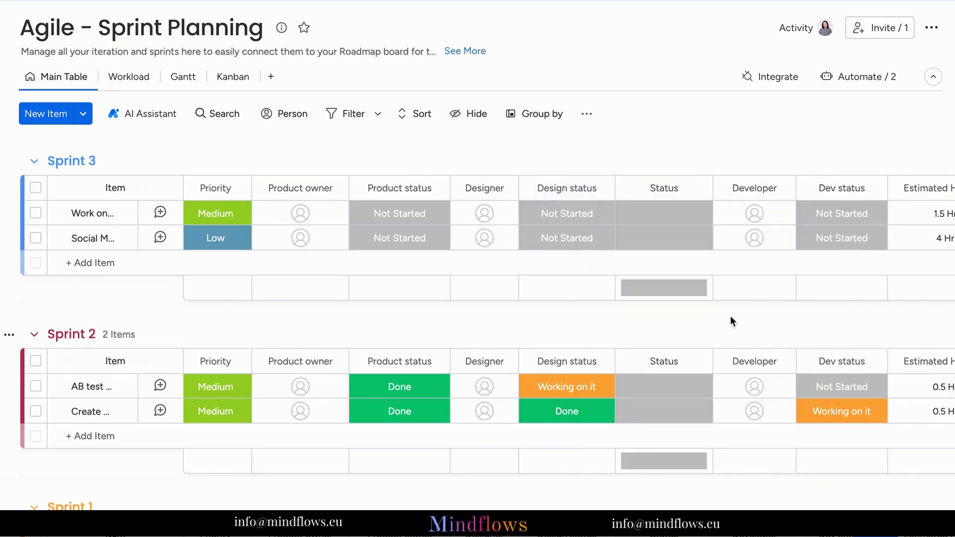
Edit the new Status column's labels and add a new blank label
left_click(663, 213)
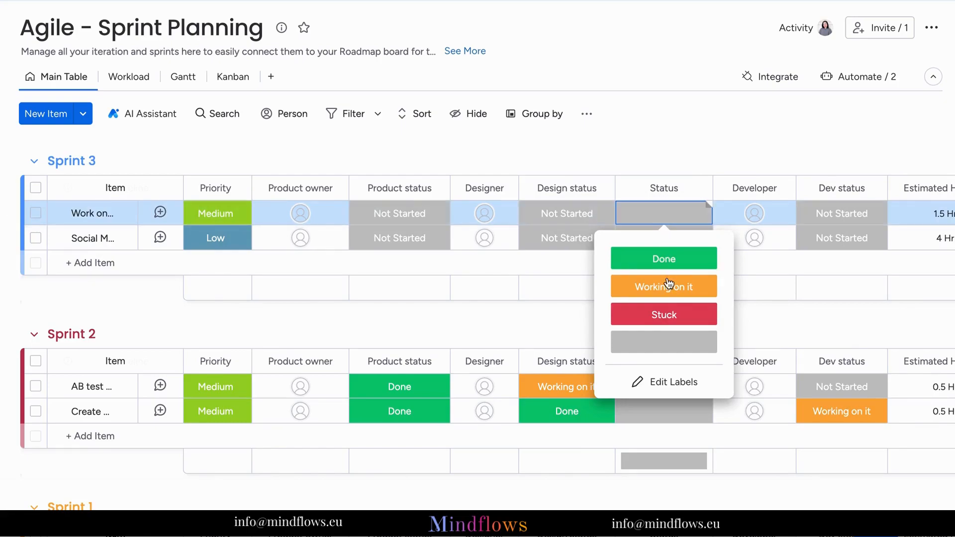
mouse_move(663, 258)
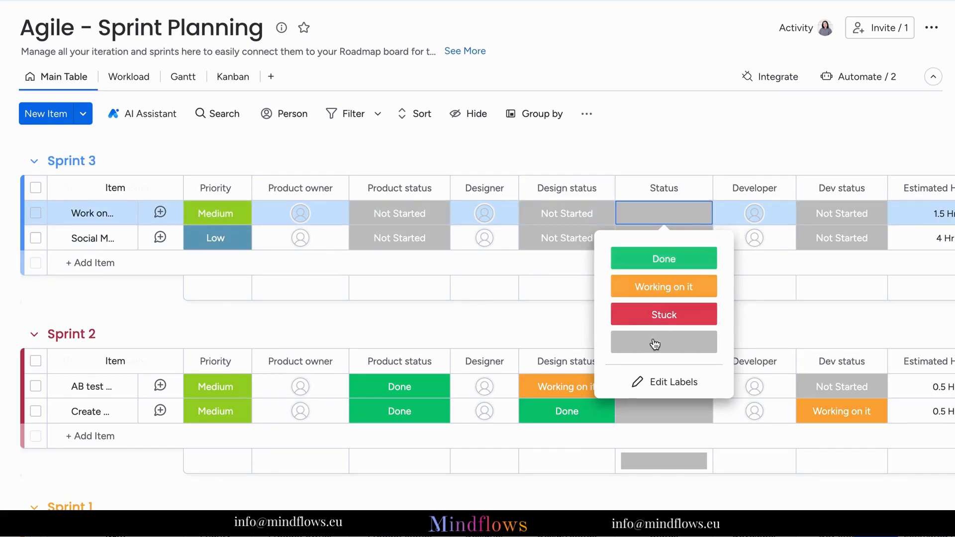
left_click(673, 382)
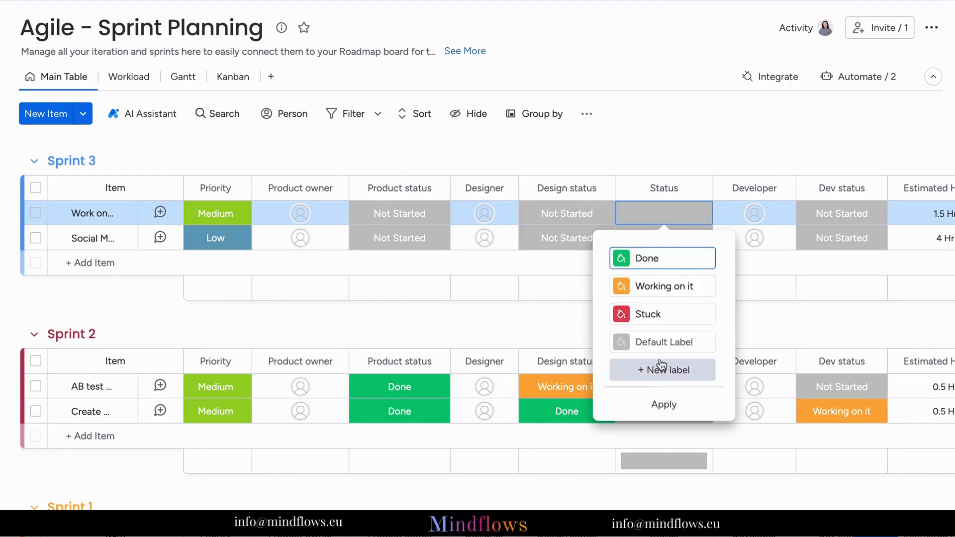
left_click(662, 369)
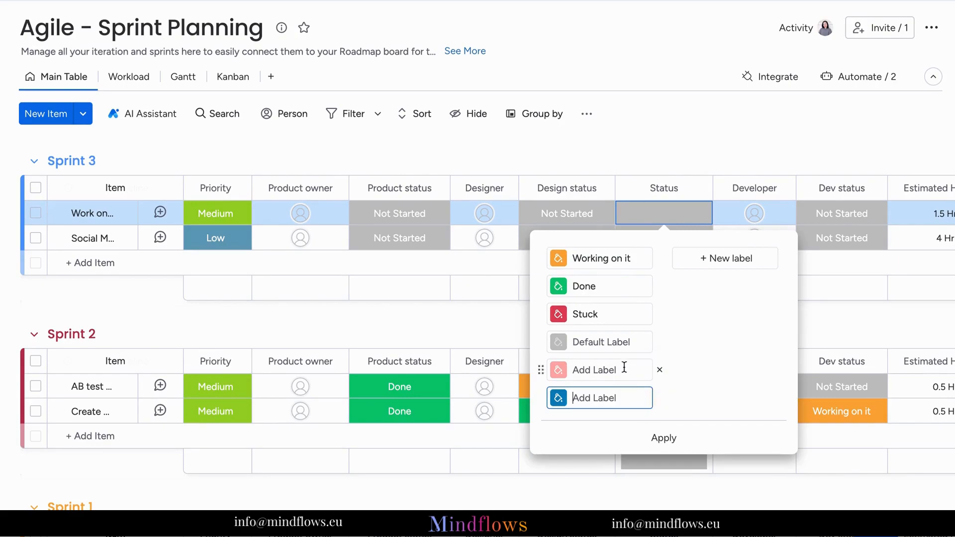
mouse_move(609, 425)
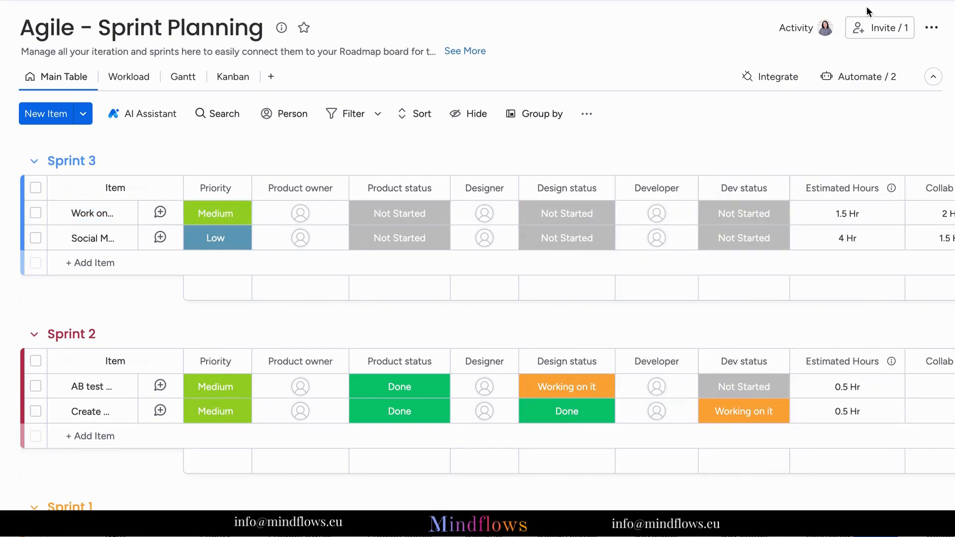
Go to Administration from the profile avatar menu
left_click(826, 27)
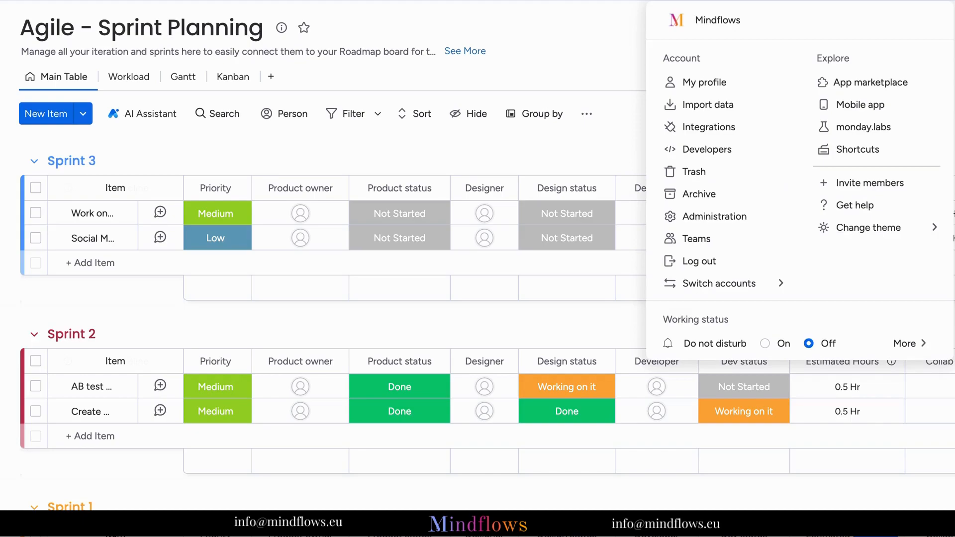
mouse_move(716, 217)
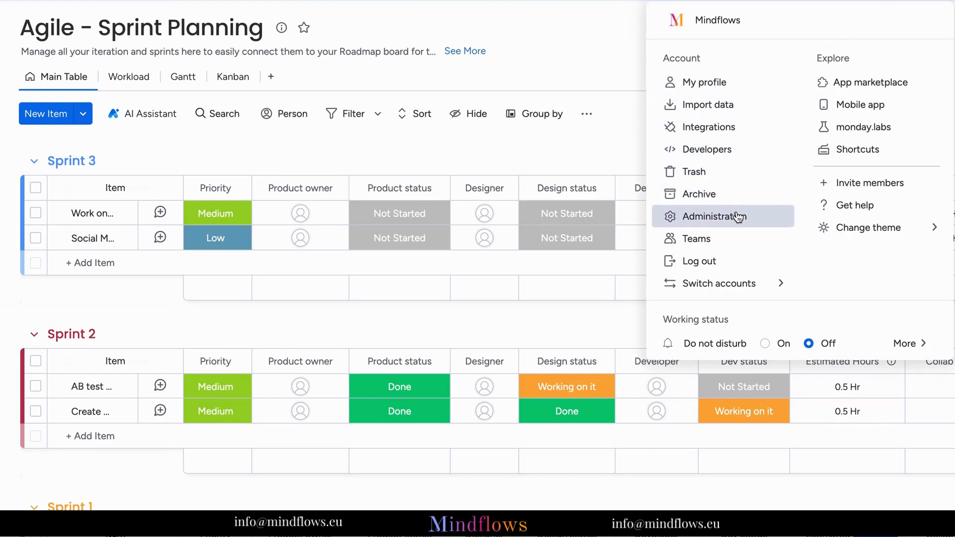
left_click(721, 217)
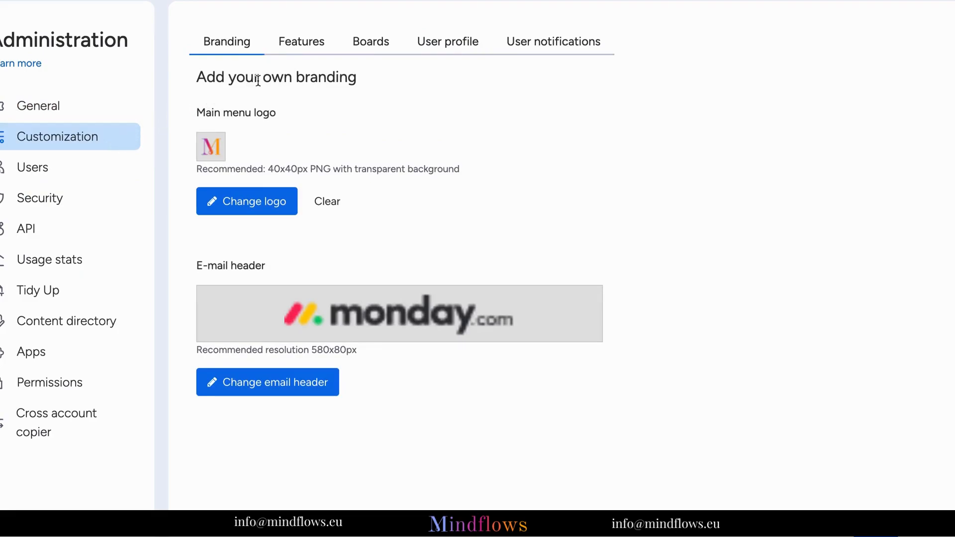
On the Boards tab, enter 'For Approval' as the fourth default status label
left_click(370, 41)
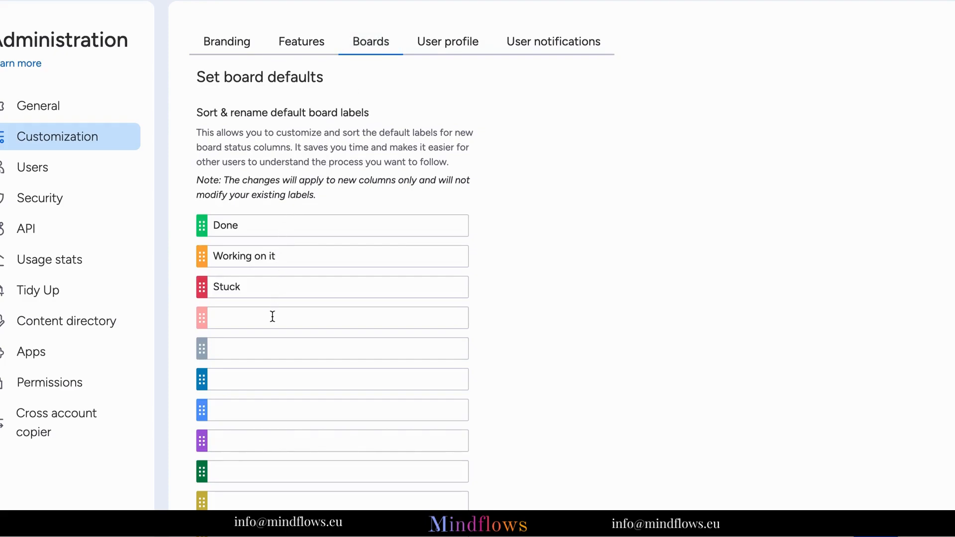
left_click(332, 318)
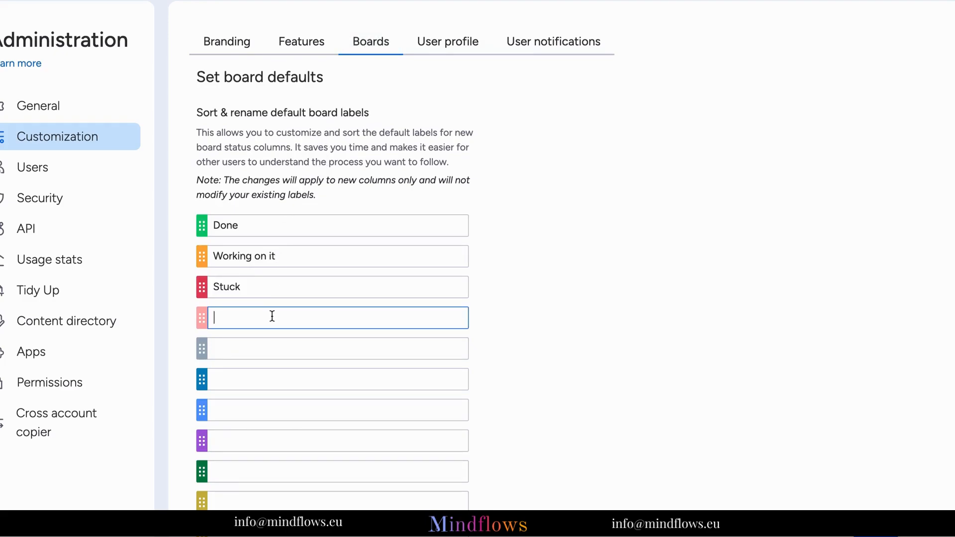
type("For App")
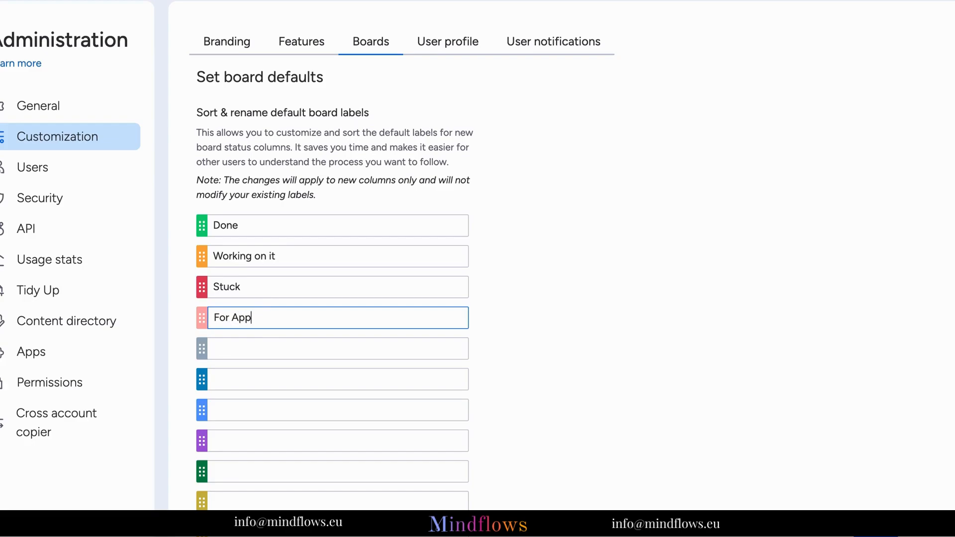
type("roval")
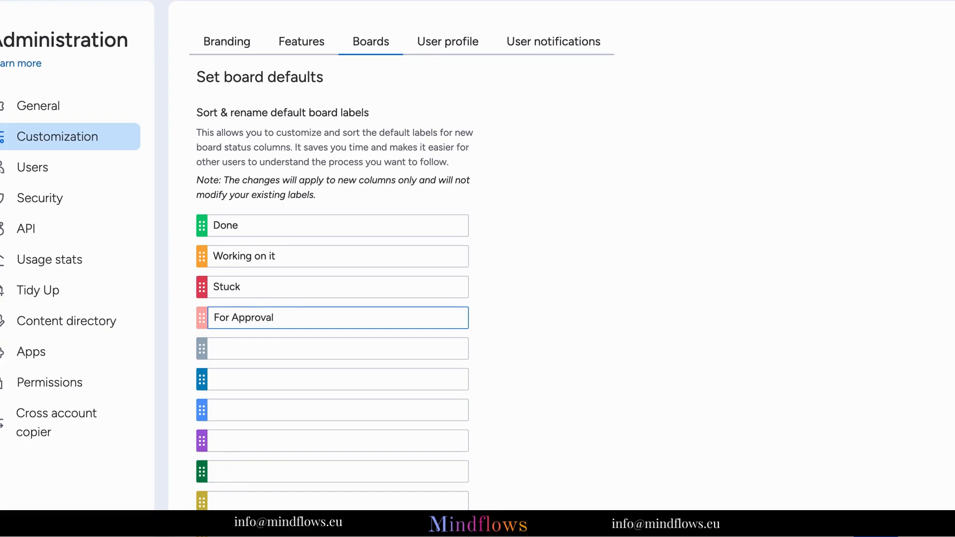
Enter 'For Manual Posting' in the fifth default label field
left_click(337, 348)
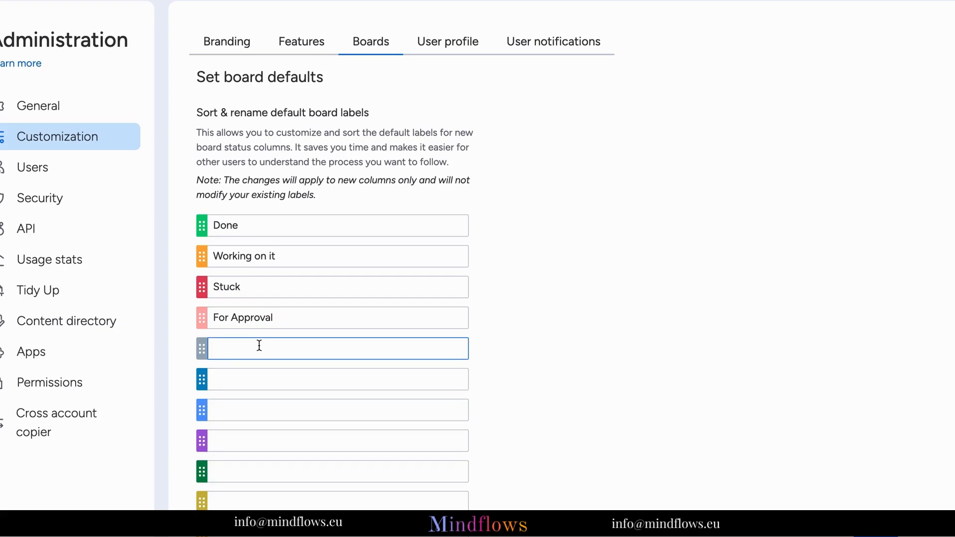
type("For Manu")
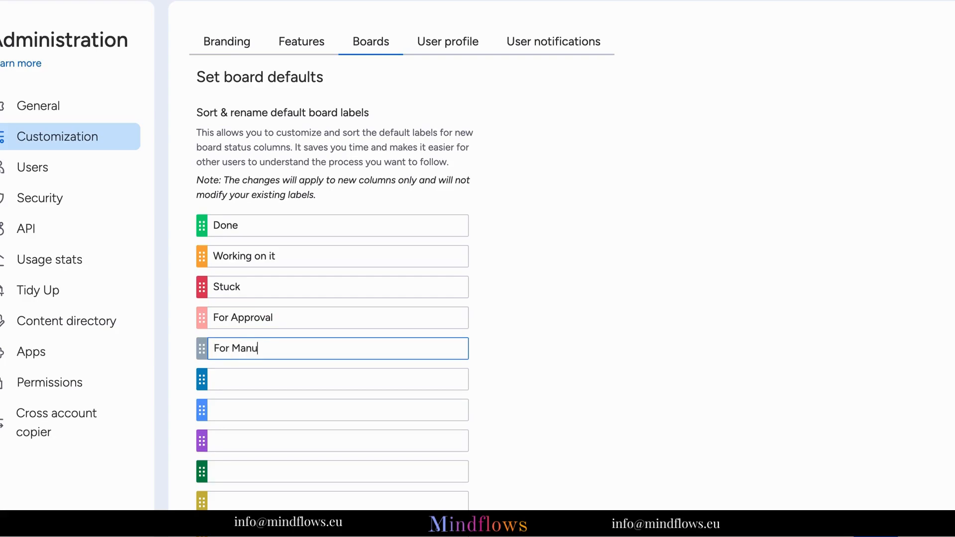
type("al Posting")
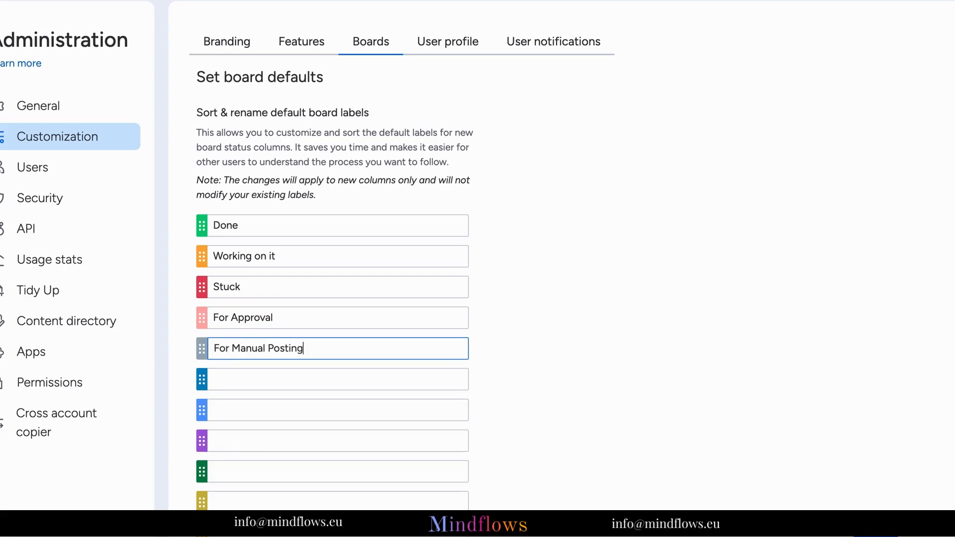
mouse_move(442, 343)
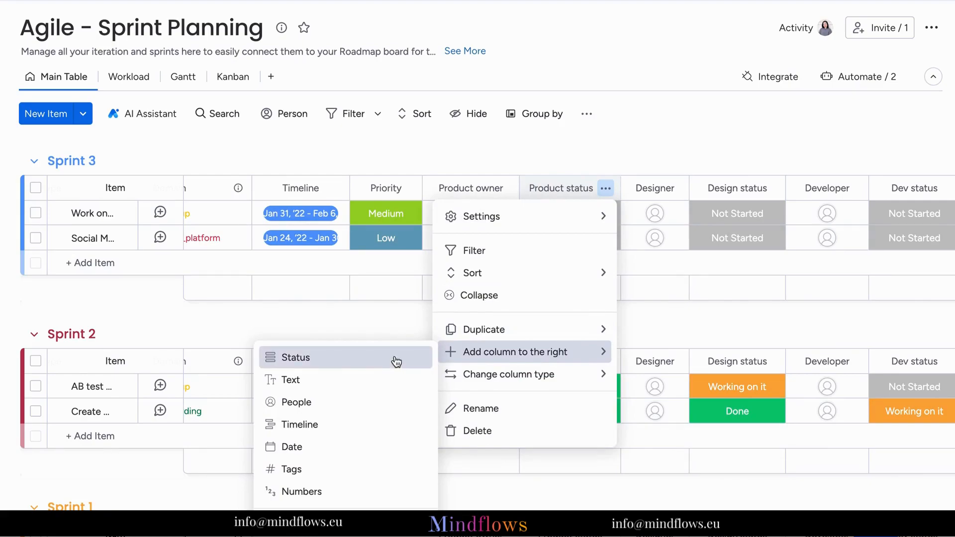
Add a Status column after Product status and view its label choices
left_click(296, 358)
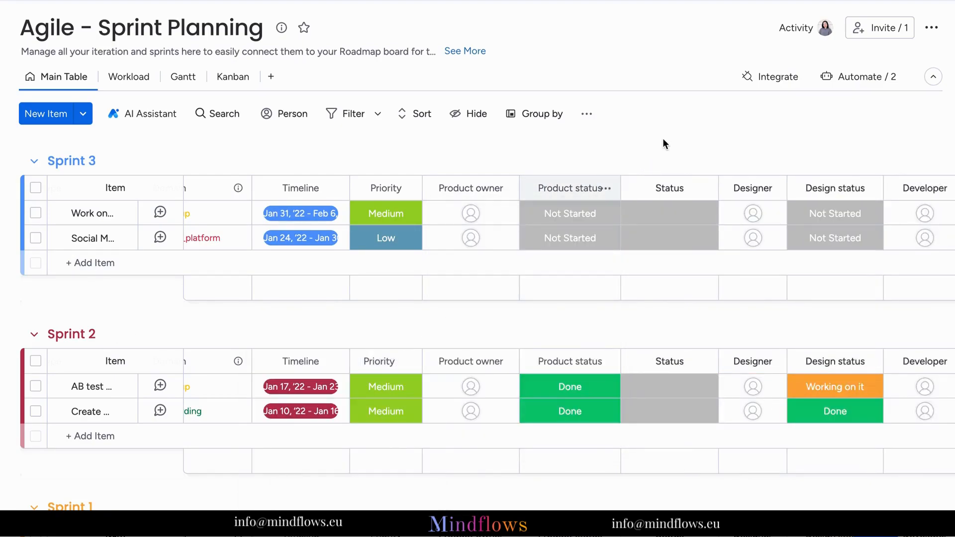
left_click(668, 213)
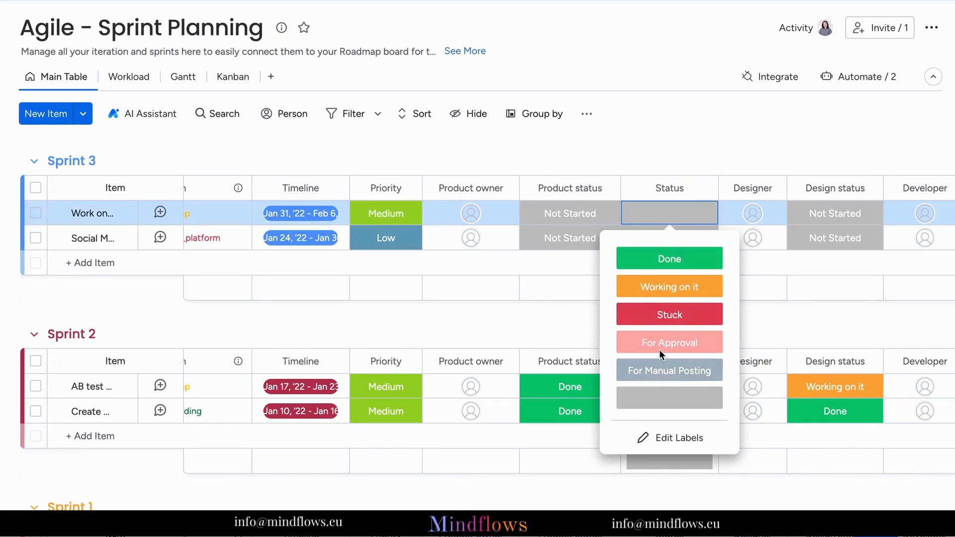
mouse_move(662, 347)
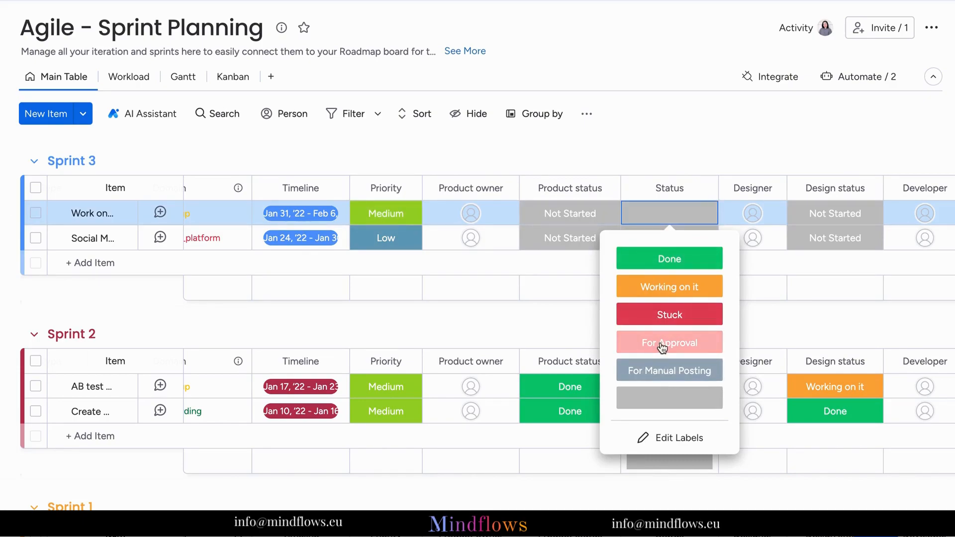